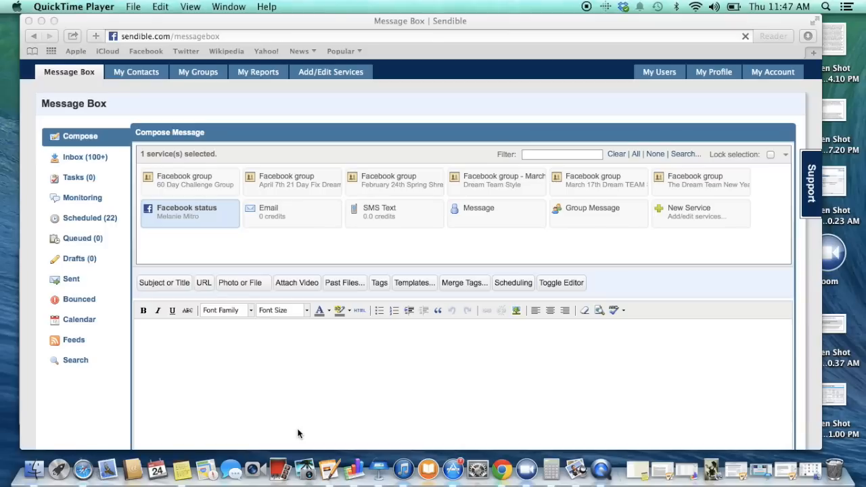
pyautogui.moveTo(301, 134)
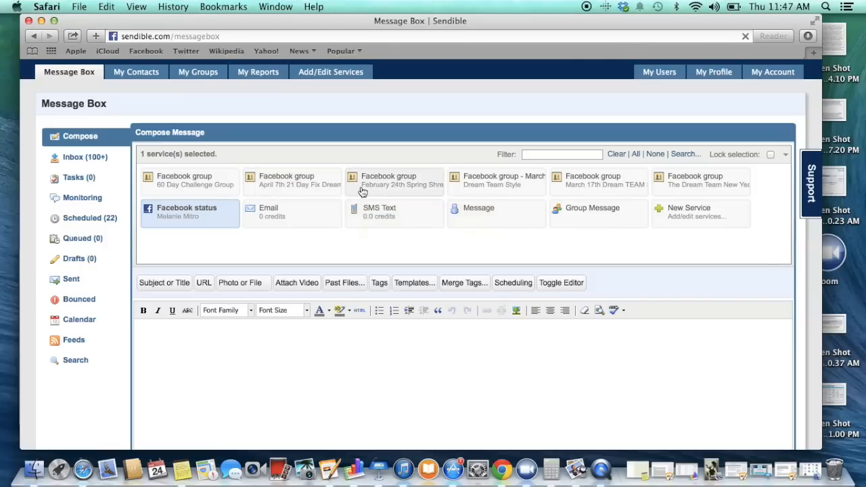
pyautogui.moveTo(435, 200)
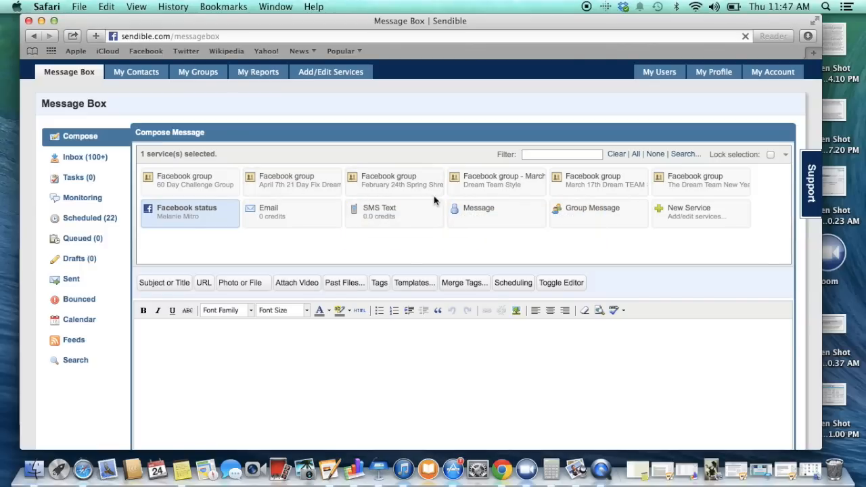
pyautogui.moveTo(688, 235)
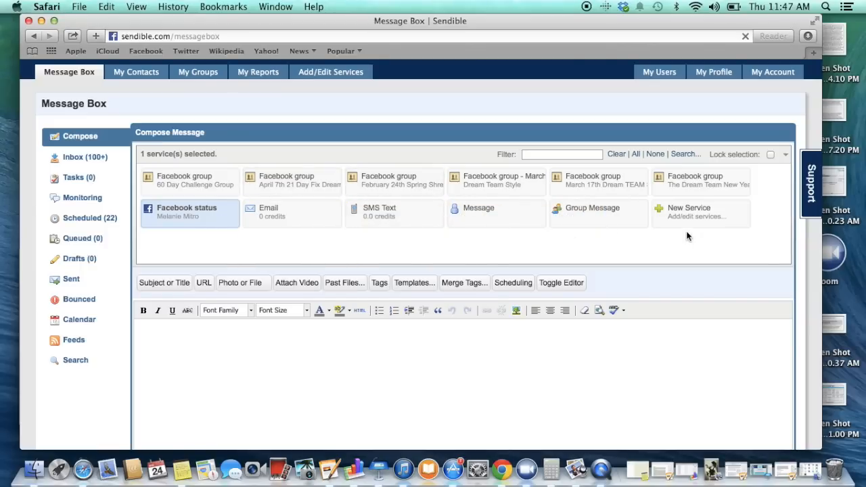
# - Start adding a new service from the Compose Message panel, raising the unsaved-changes confirmation
pyautogui.click(701, 213)
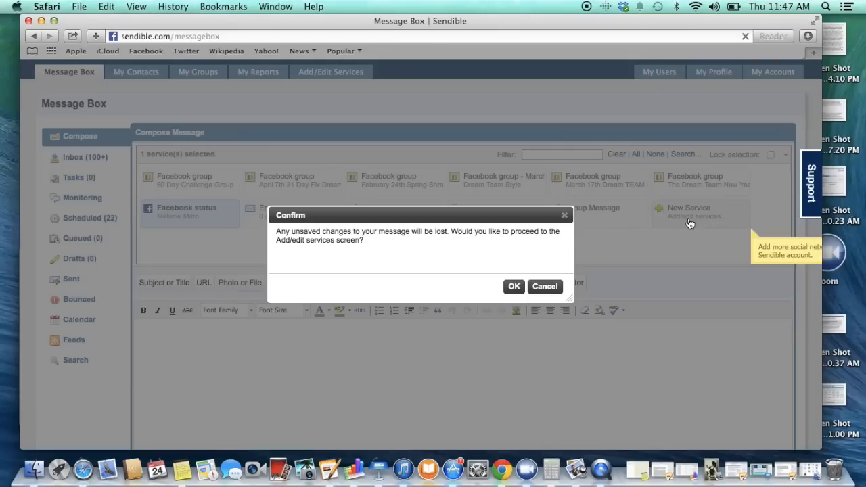
# - Leave the message, try adding a Facebook Group service and dismiss the eight-service upgrade notice
pyautogui.click(514, 286)
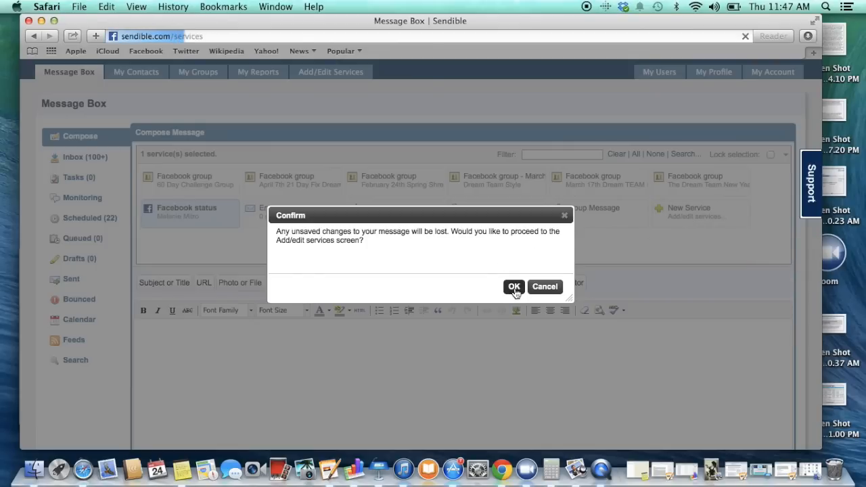
pyautogui.click(514, 286)
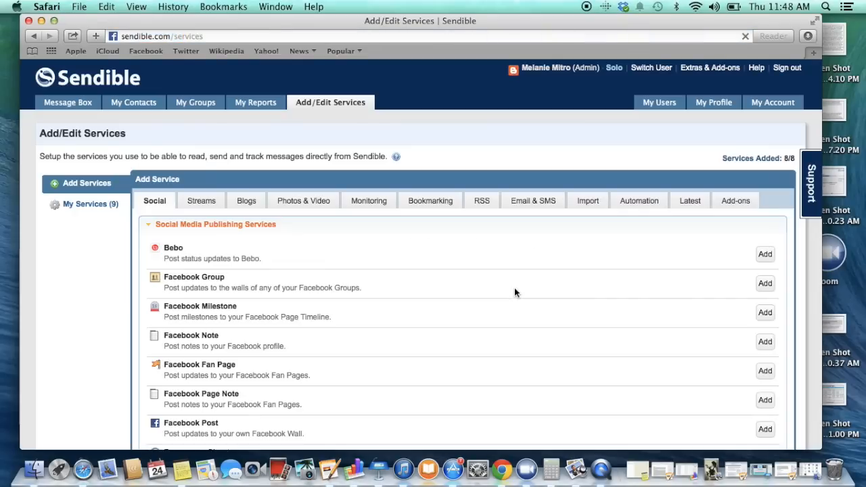
pyautogui.moveTo(165, 286)
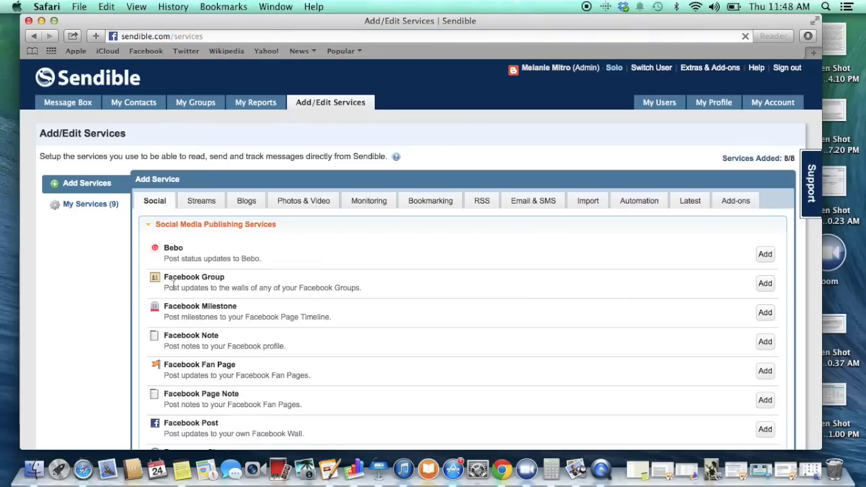
pyautogui.moveTo(583, 286)
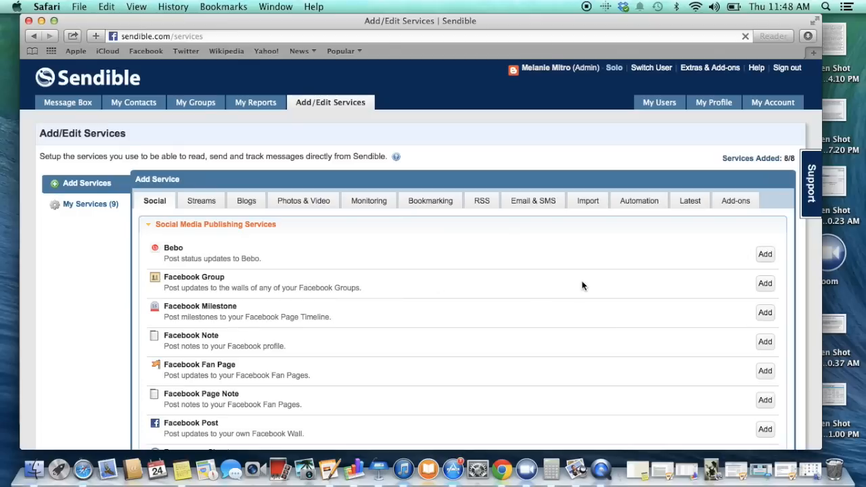
pyautogui.click(765, 284)
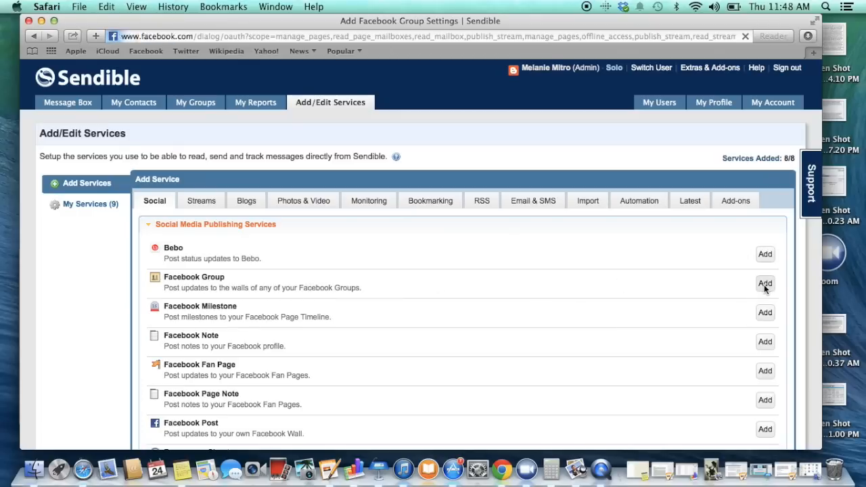
pyautogui.click(764, 284)
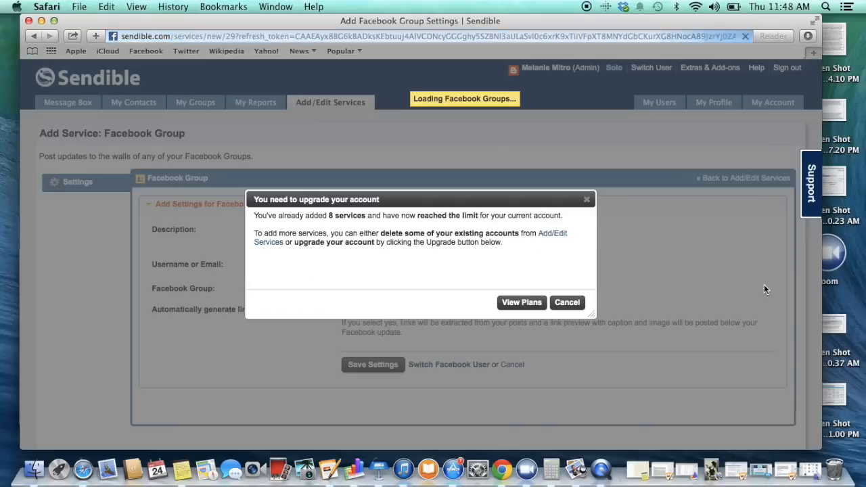
pyautogui.click(566, 303)
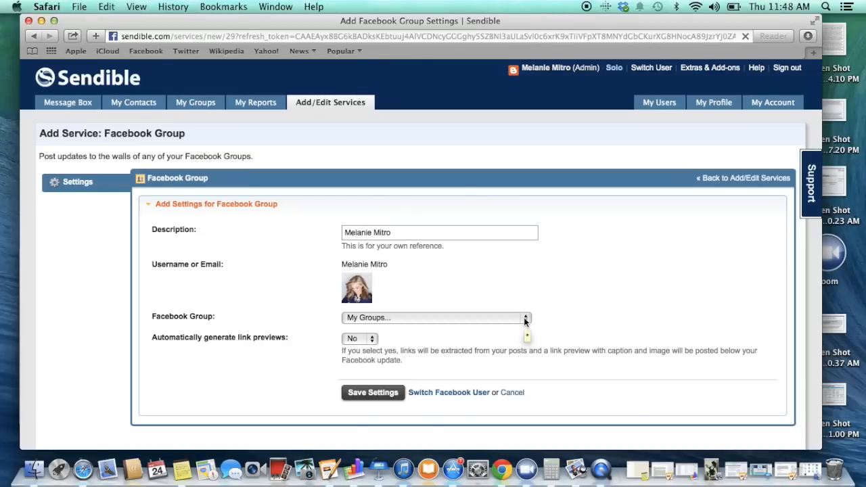
# - Pick a Facebook group, attempt to save it, dismiss the notice again and abandon the Facebook Group service
pyautogui.click(436, 318)
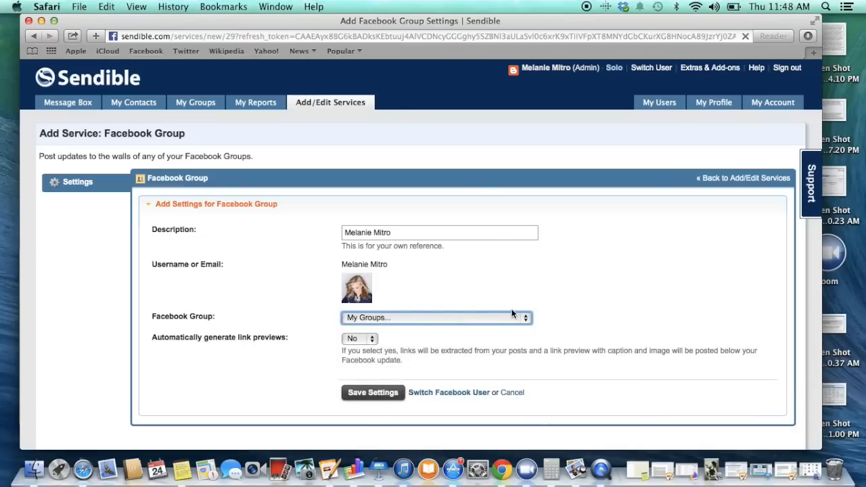
pyautogui.click(373, 392)
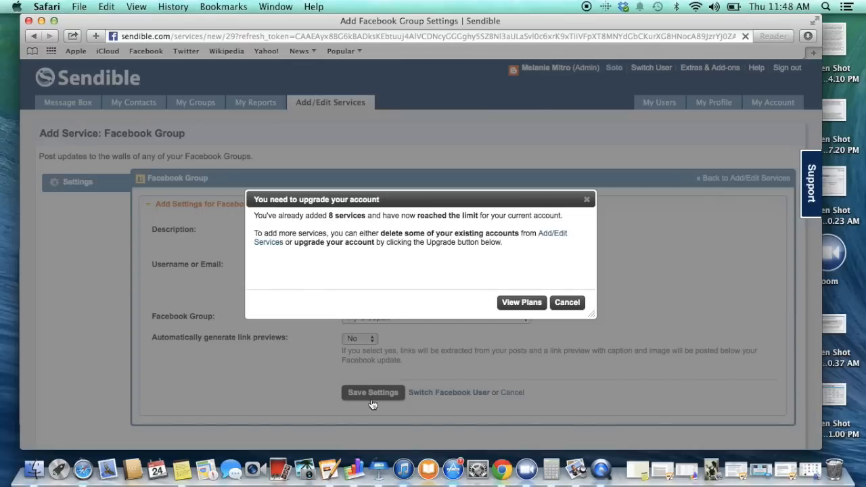
pyautogui.click(567, 303)
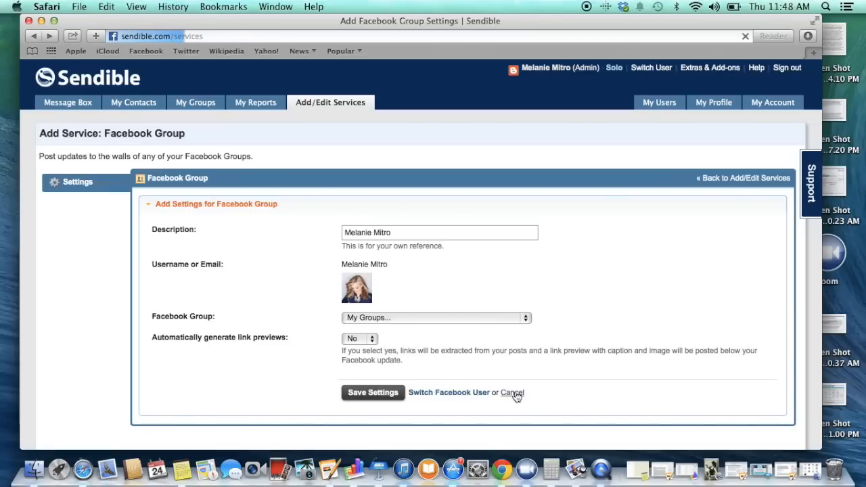
pyautogui.click(511, 392)
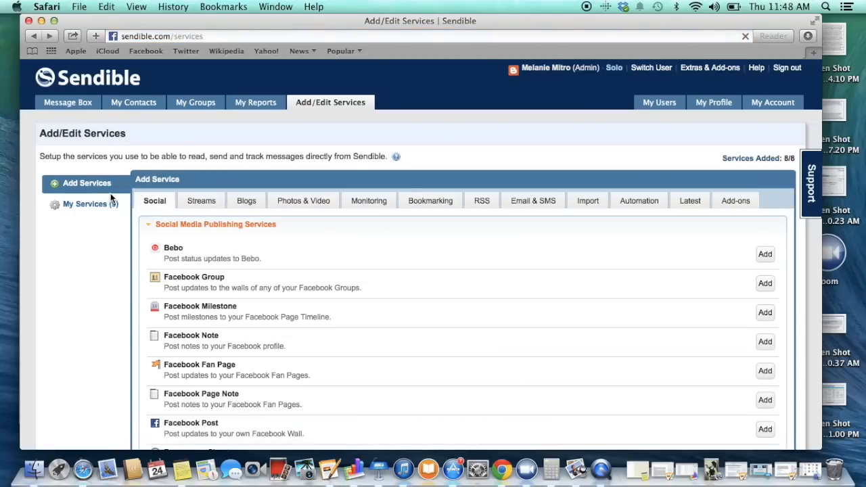
# - Return to the Message Box, choose the Facebook status service and write 'Transformation Tuesday!!!'
pyautogui.click(67, 103)
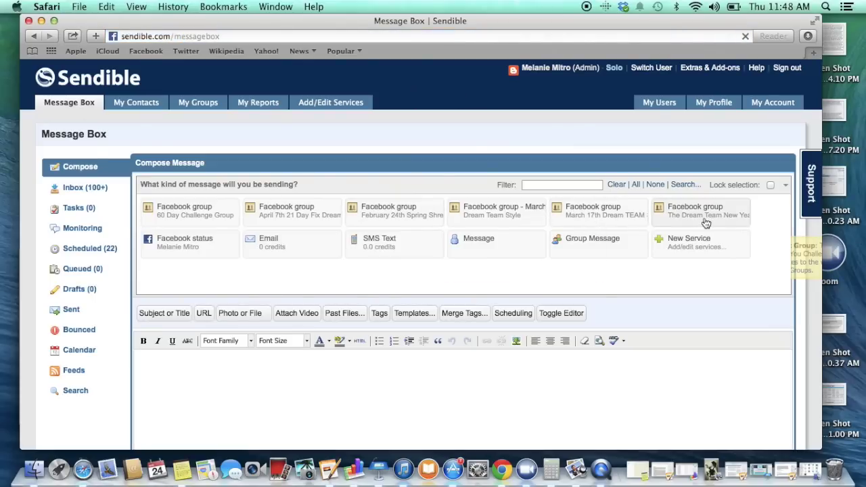
pyautogui.moveTo(205, 268)
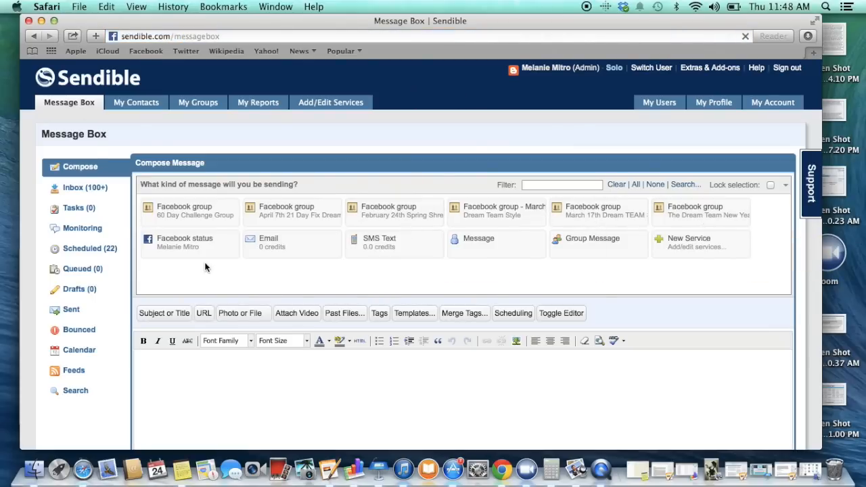
pyautogui.click(189, 243)
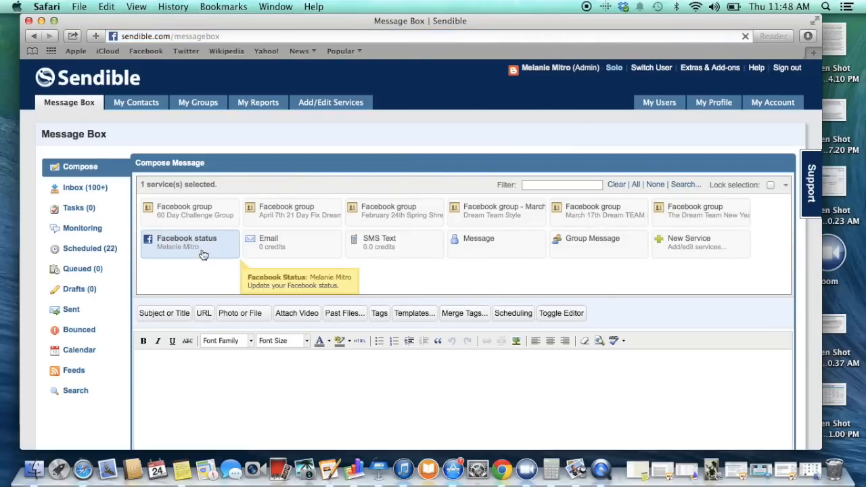
pyautogui.scroll(-3)
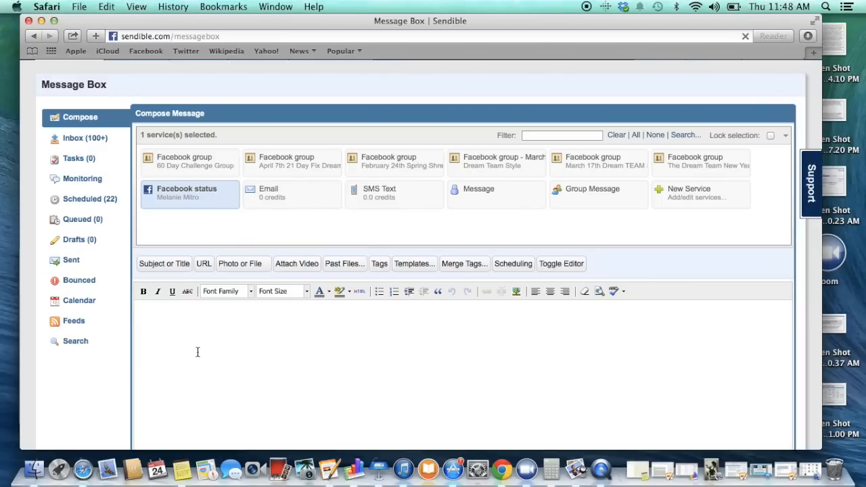
pyautogui.write('Transformation Tuesday!!!!')
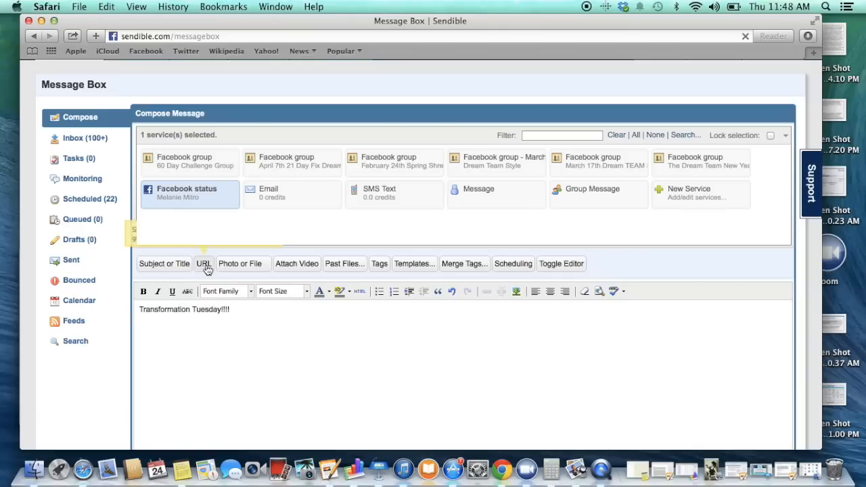
# - Attach the photo mitro-36.jpg from the Mitro folder in Dropbox to the post
pyautogui.click(239, 262)
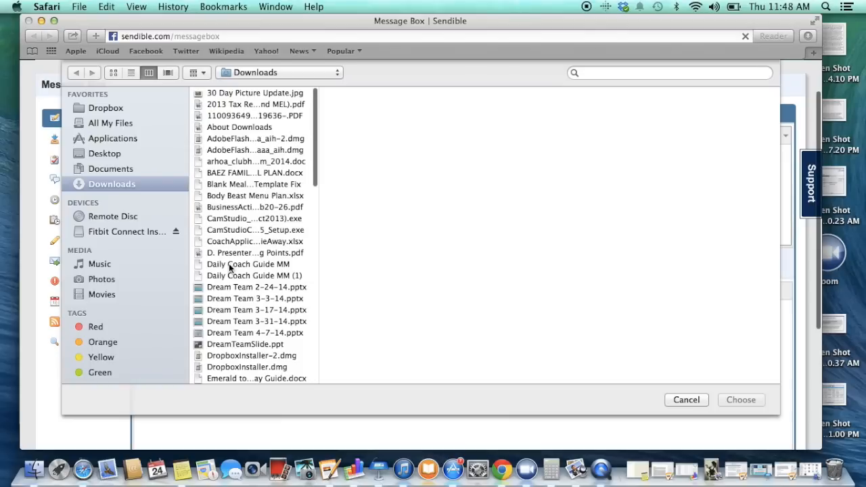
pyautogui.click(106, 108)
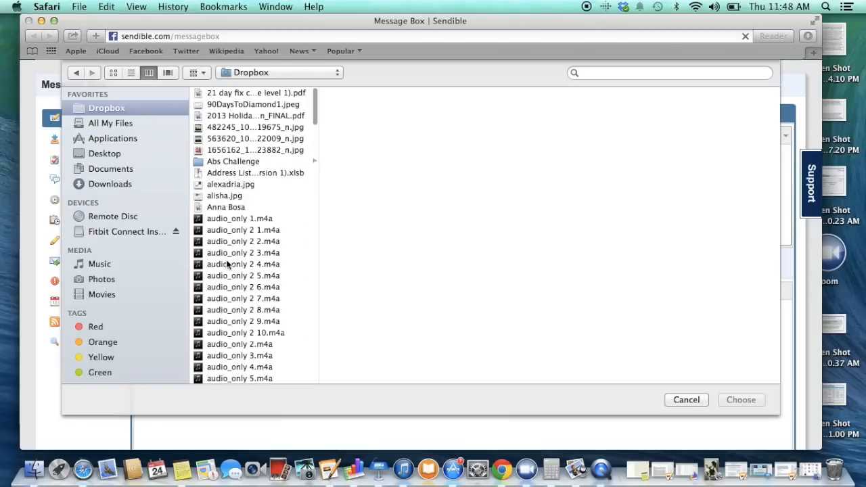
pyautogui.scroll(-3)
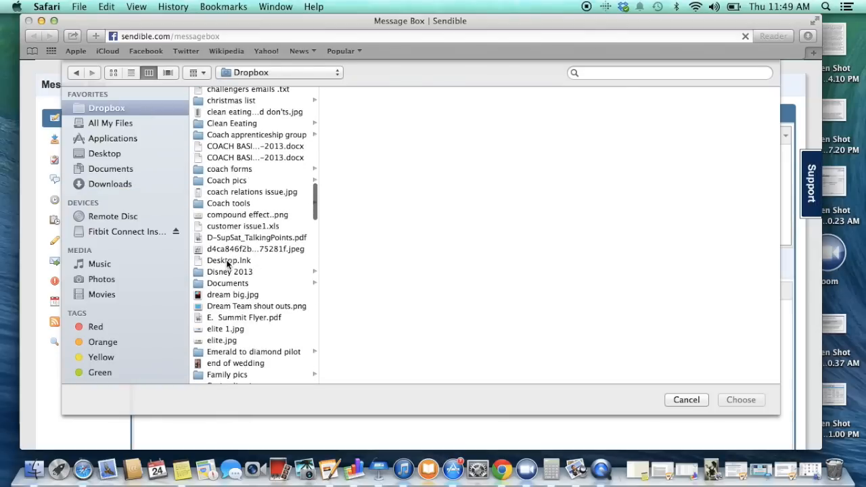
pyautogui.scroll(-3)
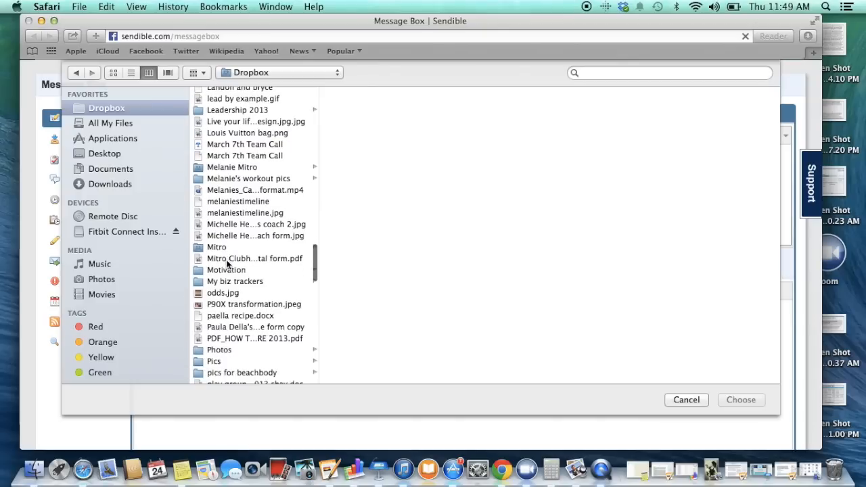
pyautogui.click(362, 161)
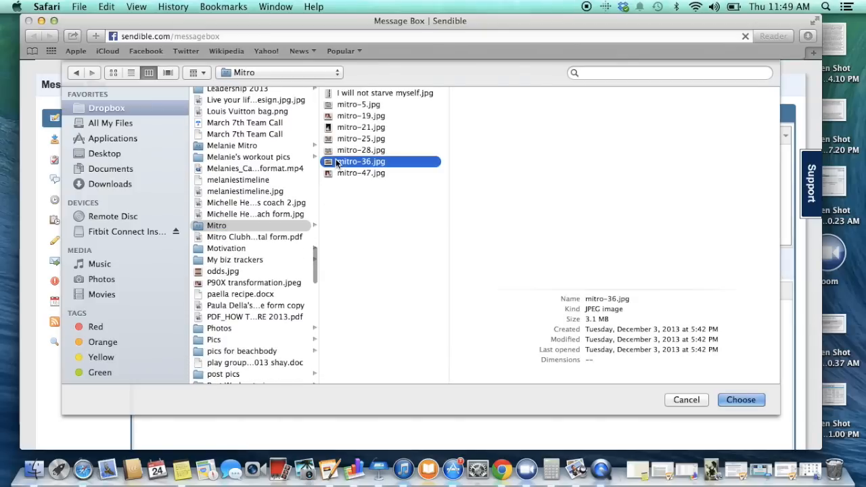
pyautogui.click(741, 400)
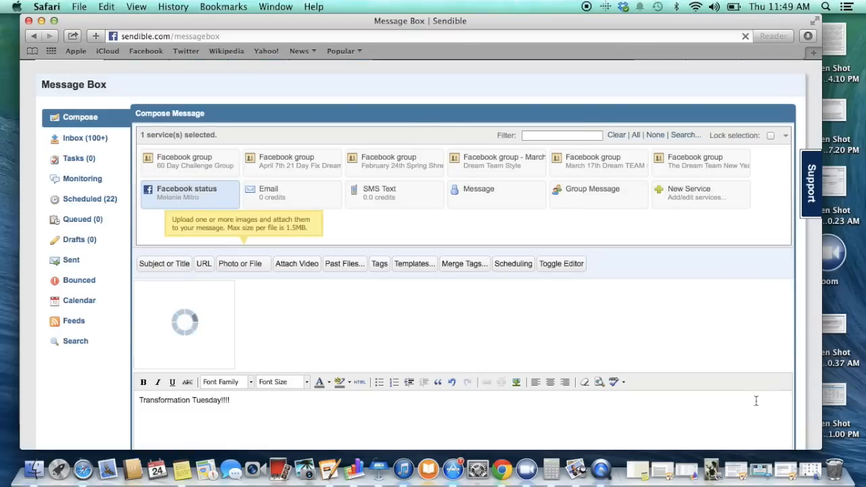
pyautogui.moveTo(460, 320)
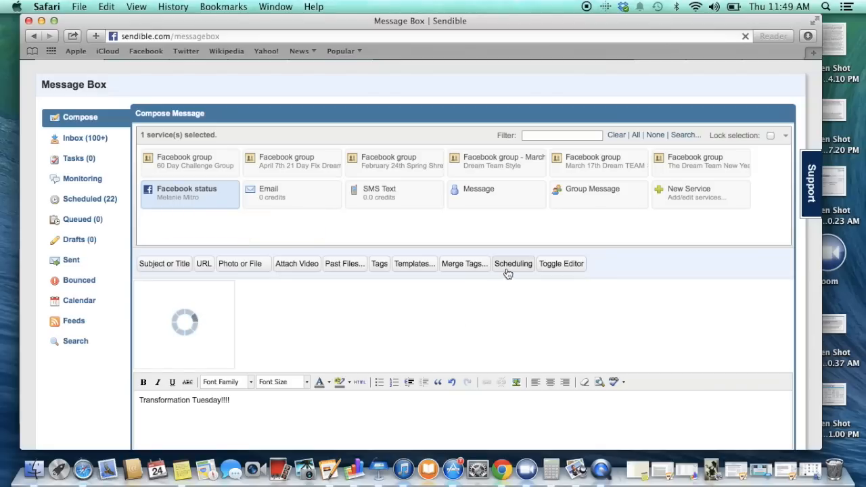
# - Set the post's Send option to 'At a specific time' in the Scheduling section
pyautogui.click(513, 263)
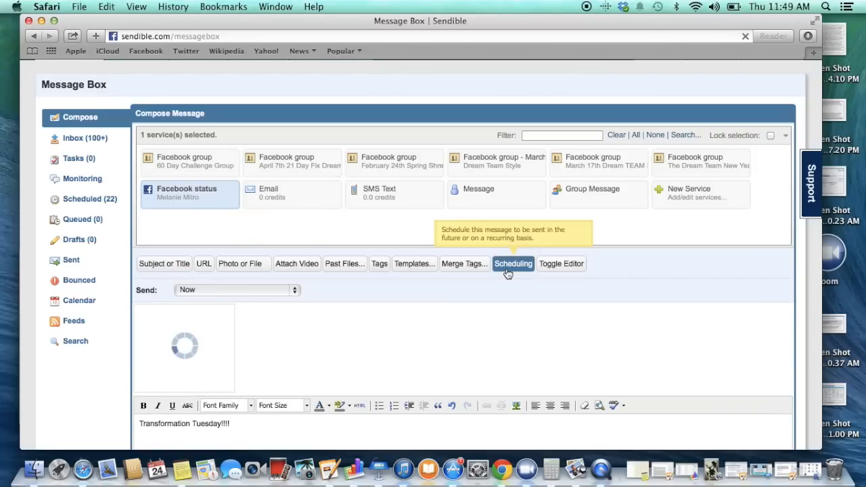
pyautogui.moveTo(292, 291)
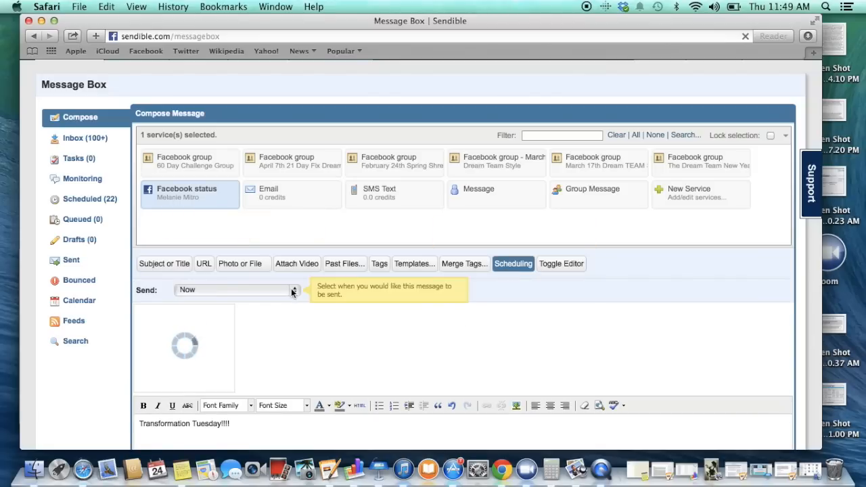
pyautogui.click(292, 290)
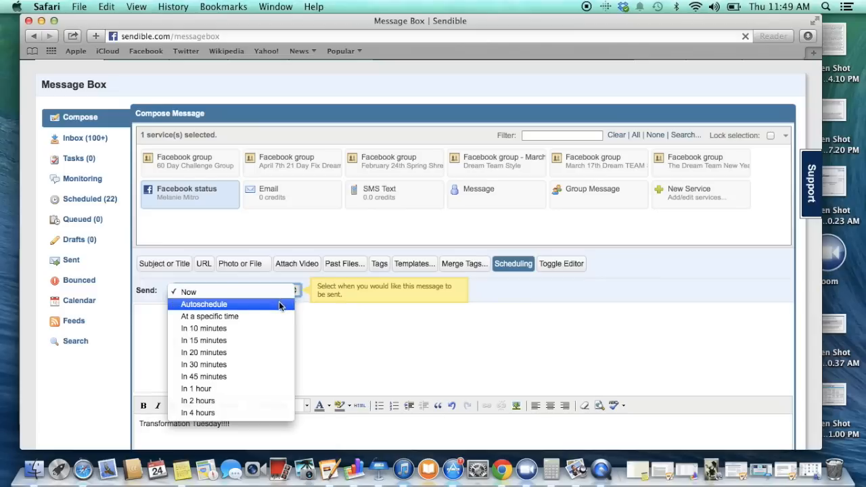
pyautogui.click(208, 317)
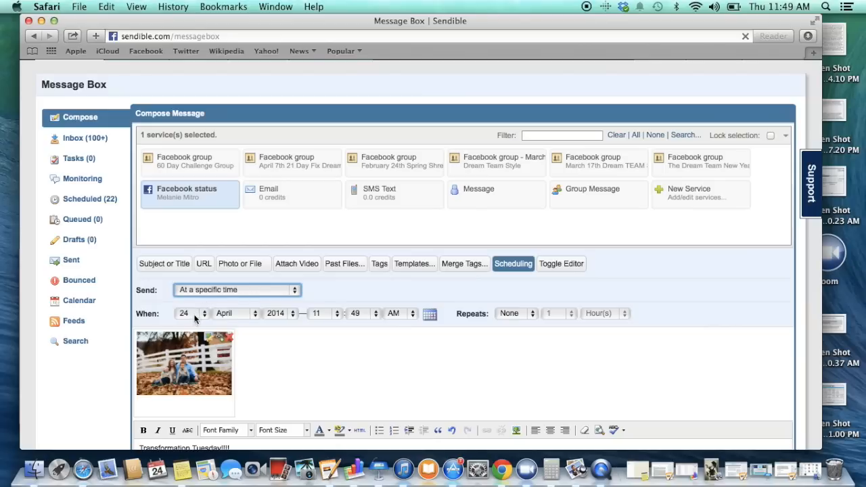
pyautogui.moveTo(195, 322)
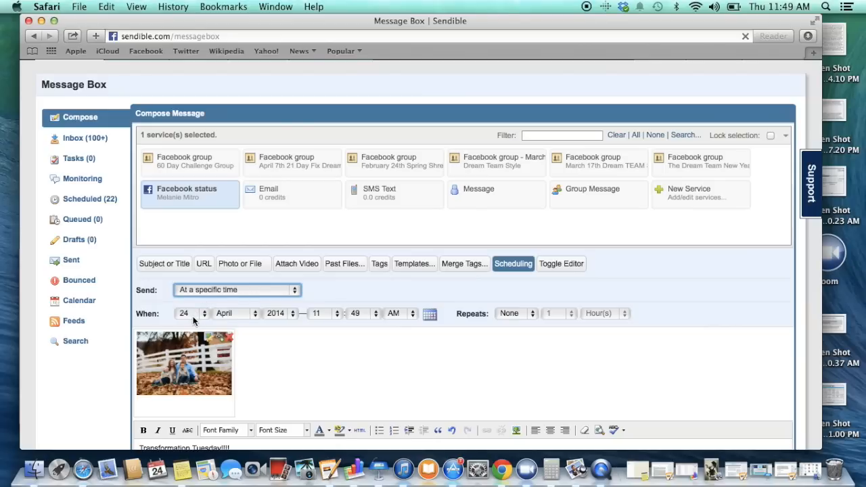
# - Schedule the send date for the 24th at 12:30 PM
pyautogui.click(189, 314)
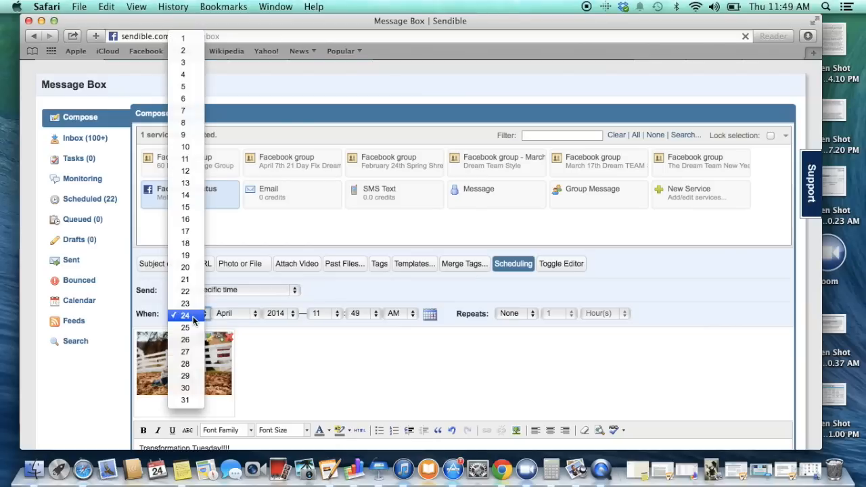
pyautogui.click(186, 315)
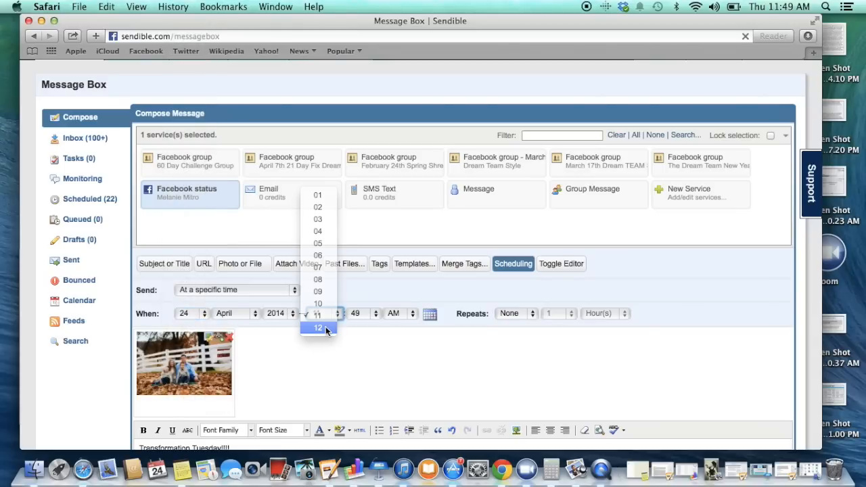
pyautogui.click(319, 328)
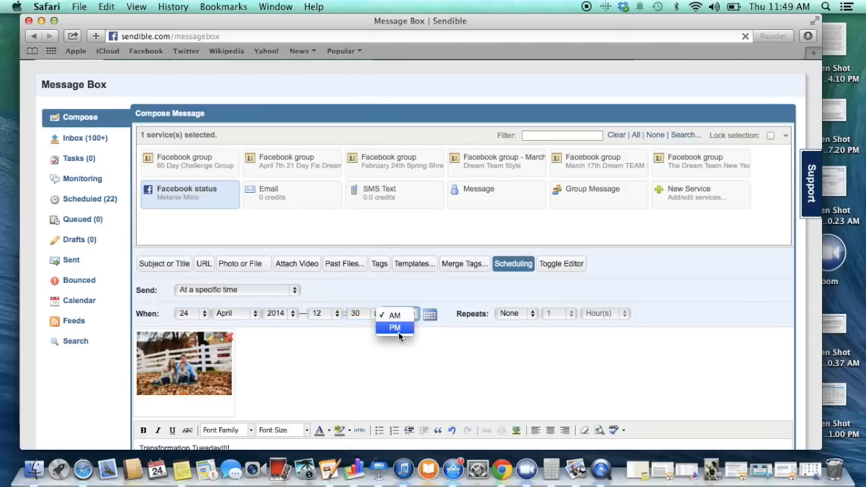
pyautogui.click(395, 327)
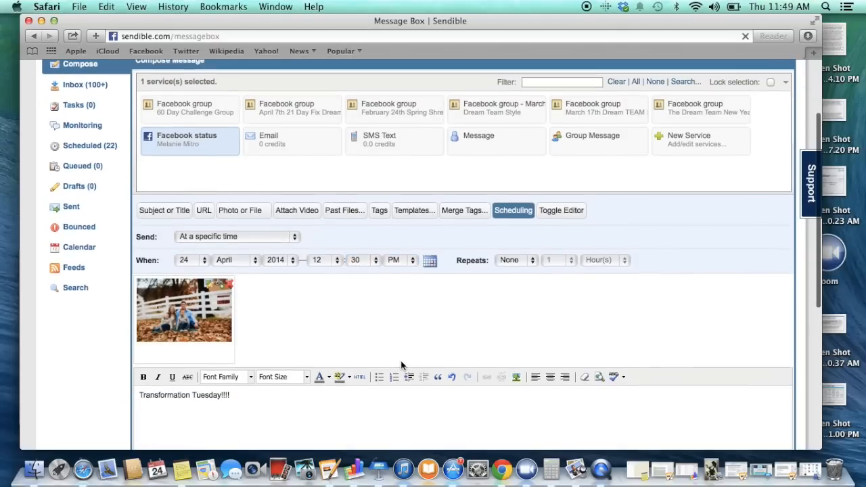
pyautogui.scroll(-3)
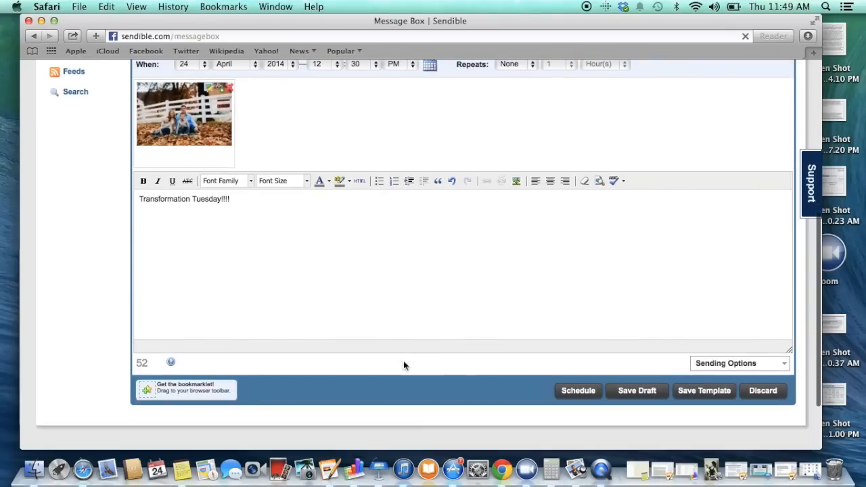
pyautogui.moveTo(578, 391)
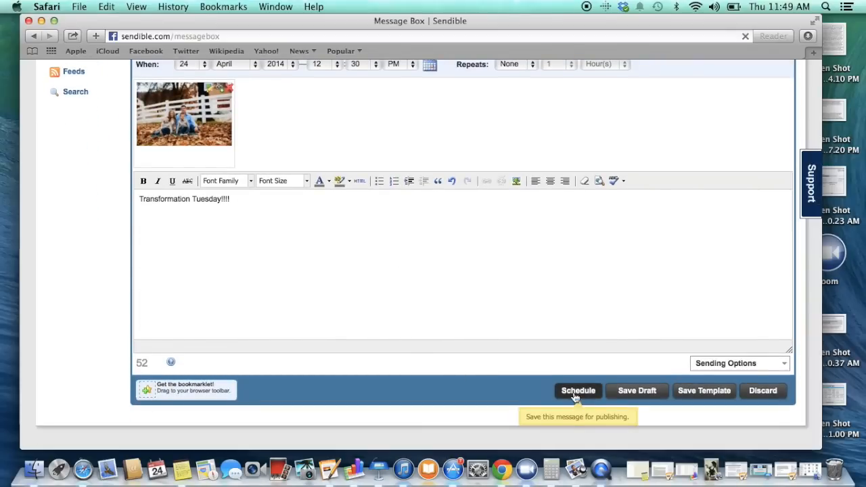
# - Schedule the post and review it in the Scheduled (22) queue of pending messages
pyautogui.click(577, 390)
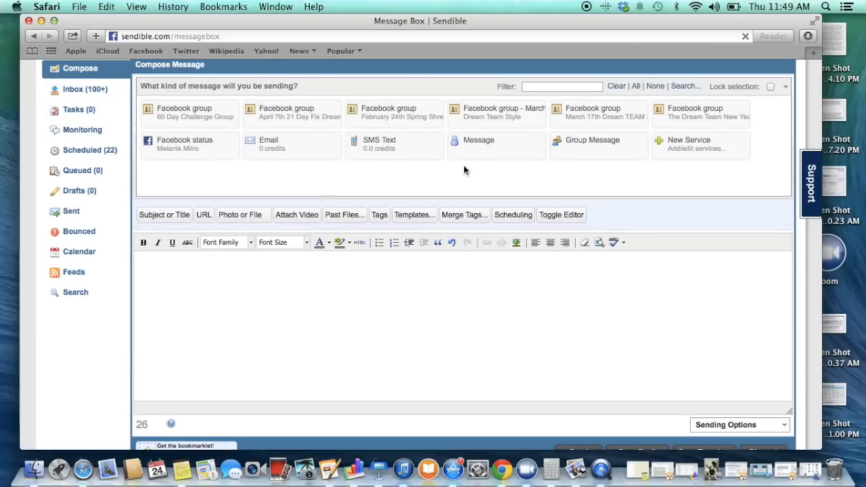
pyautogui.moveTo(87, 149)
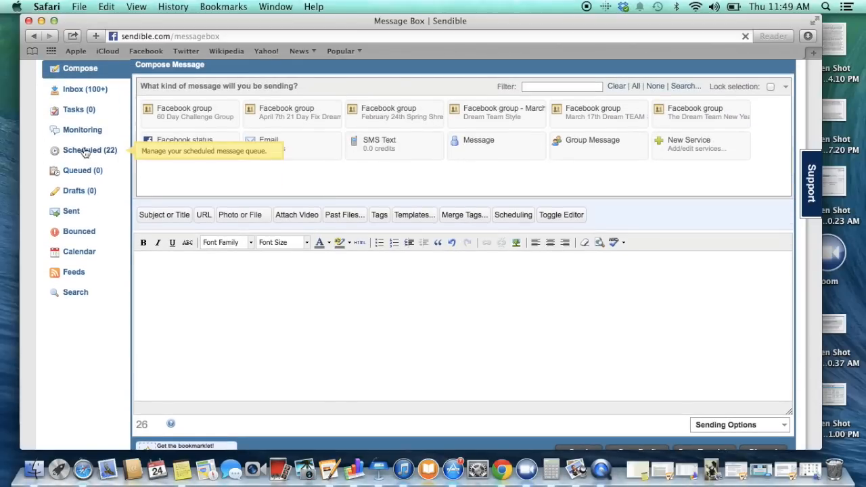
pyautogui.click(89, 149)
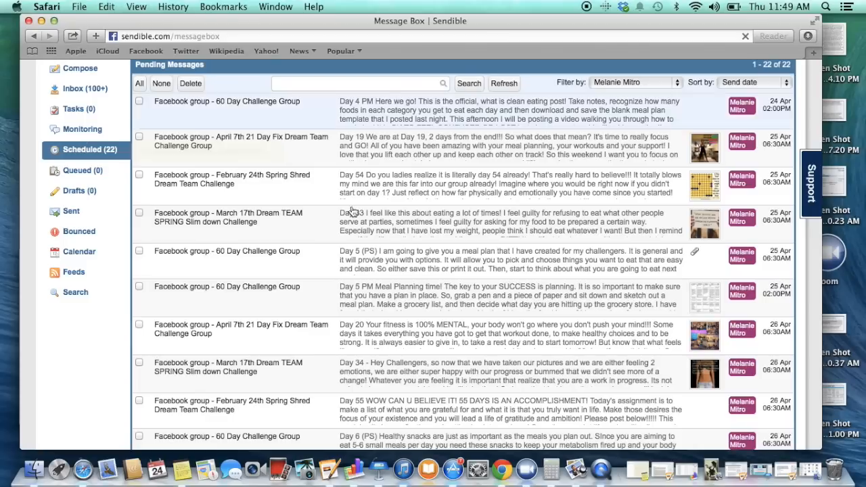
pyautogui.moveTo(353, 156)
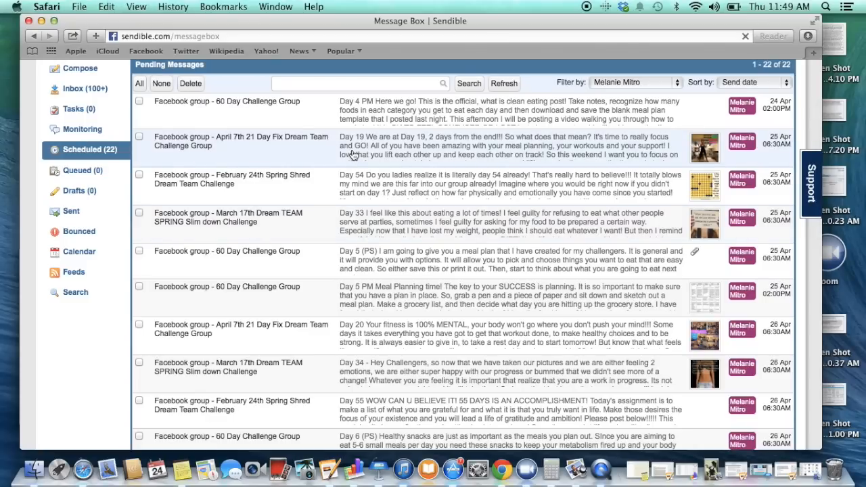
pyautogui.scroll(-3)
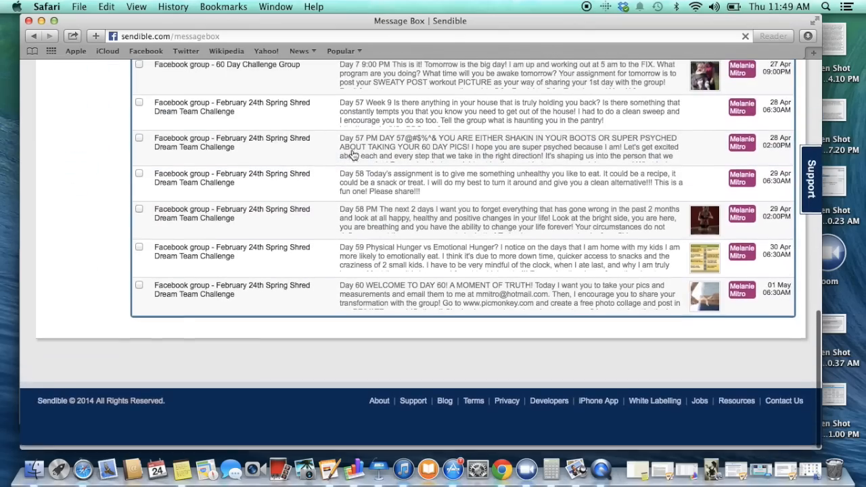
pyautogui.scroll(3)
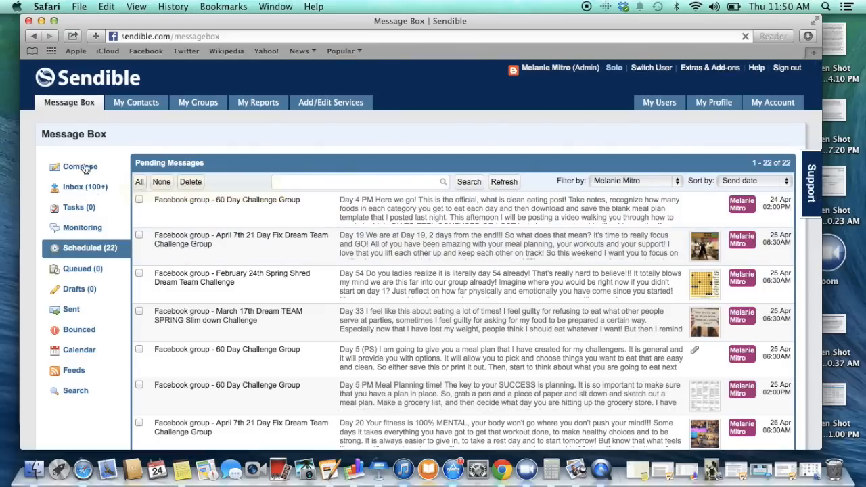
# - Compose a new blank message and show its empty Url field
pyautogui.click(80, 167)
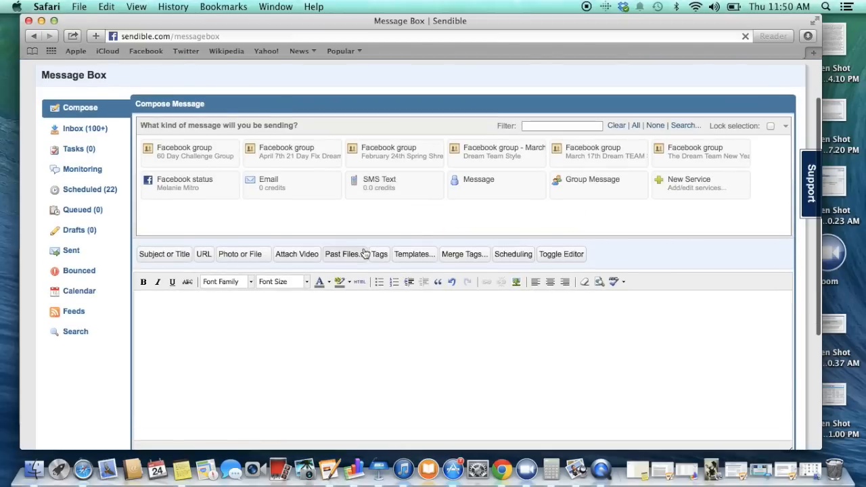
pyautogui.moveTo(239, 254)
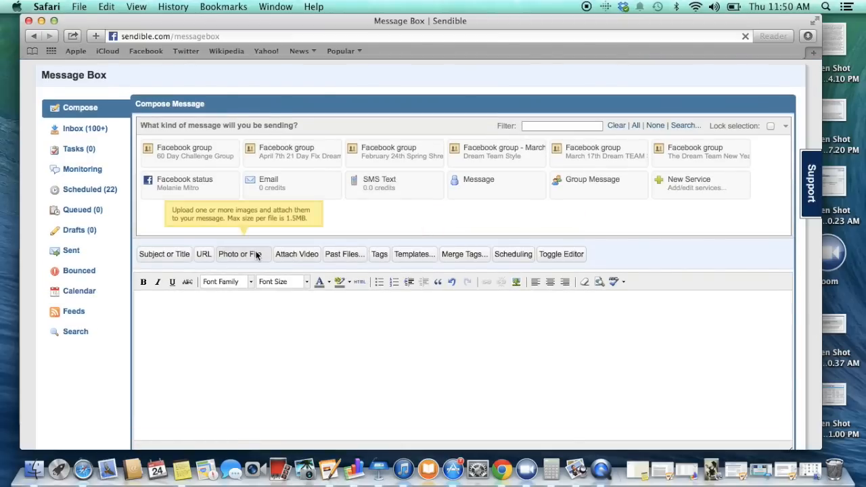
pyautogui.click(203, 254)
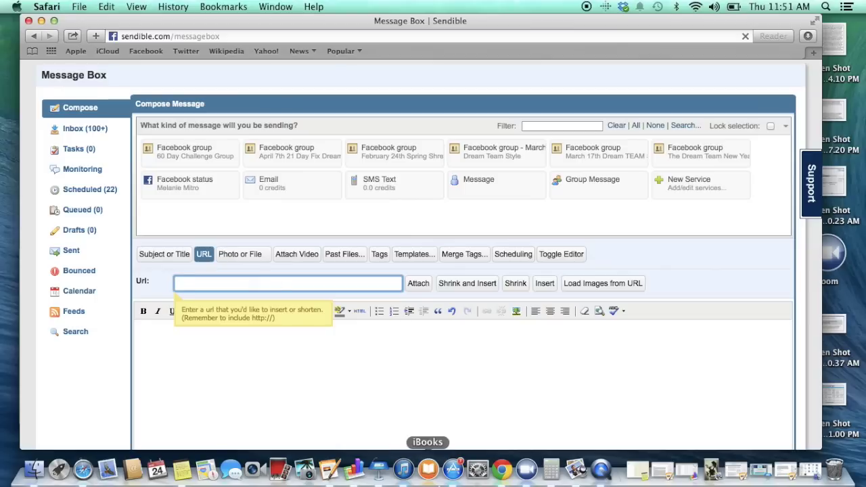
pyautogui.click(599, 466)
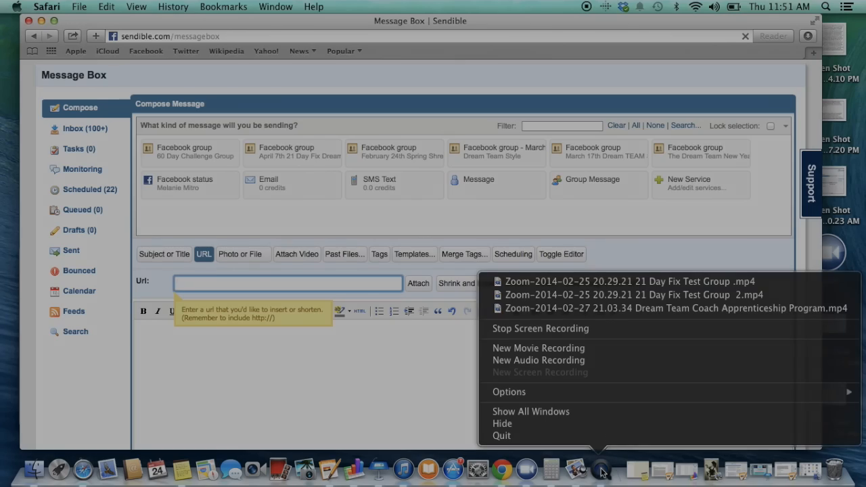